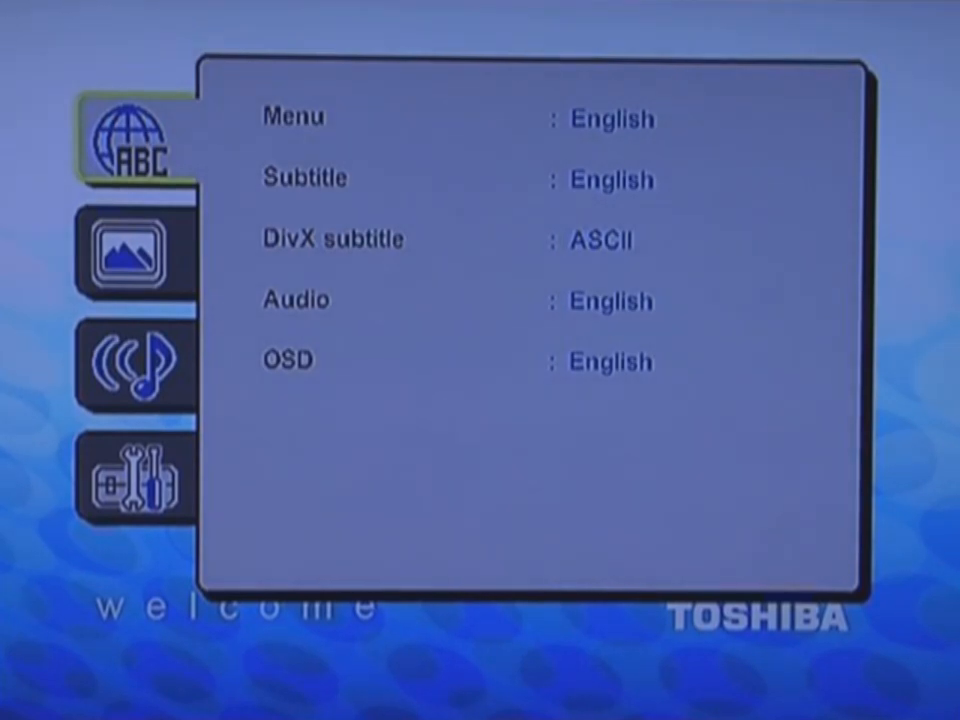
Step: Reach the Toshiba setup page and step down past Parental and Password toward DivX(R) VOD
left_click(136, 476)
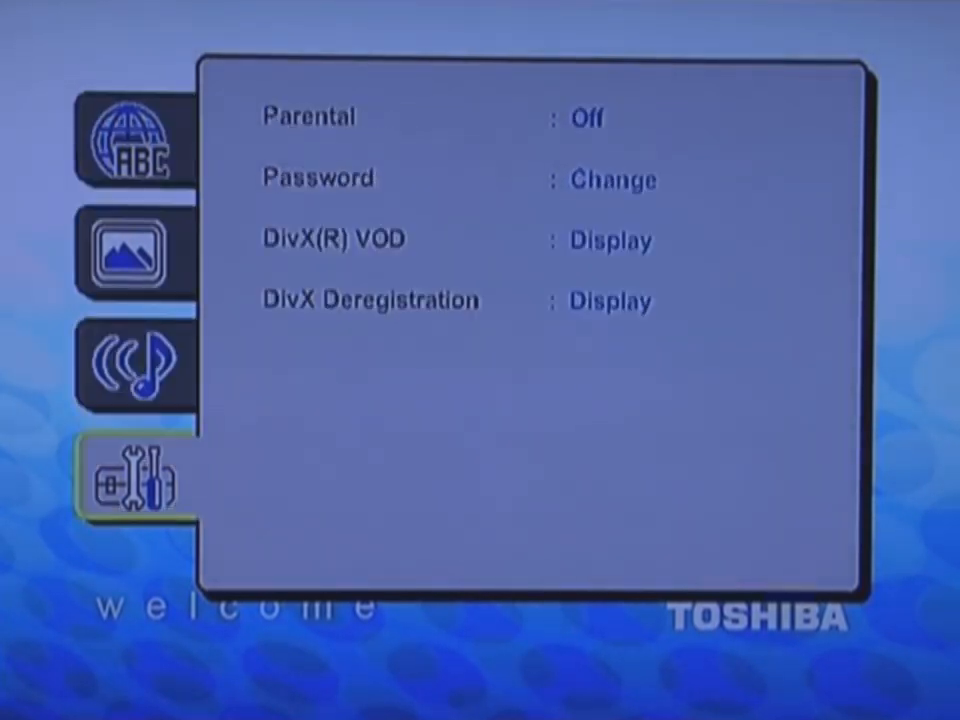
key("Down")
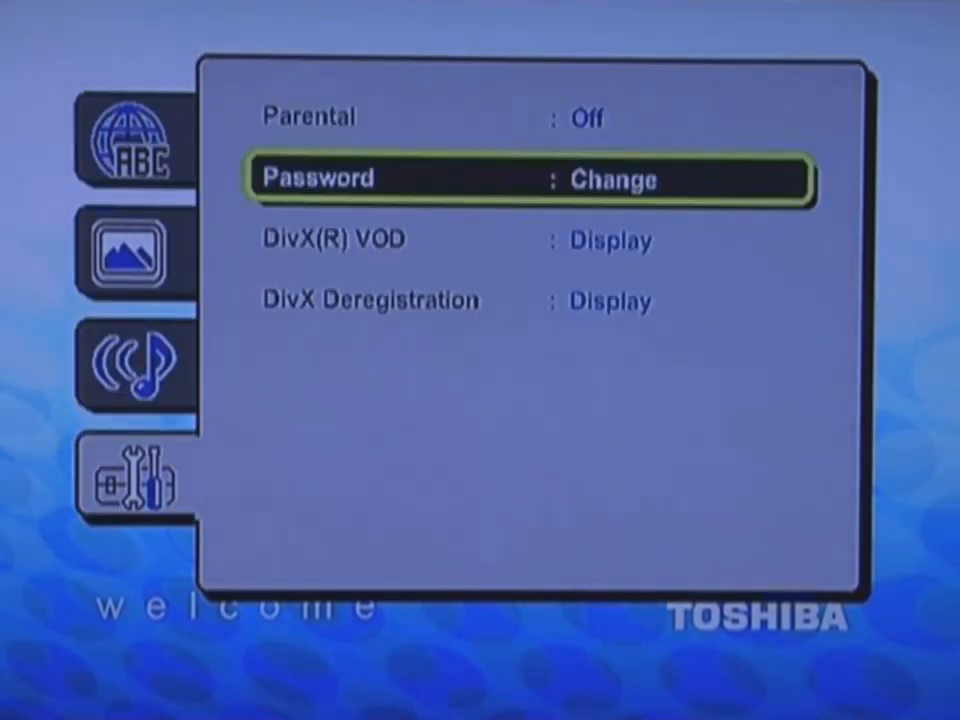
left_click(612, 240)
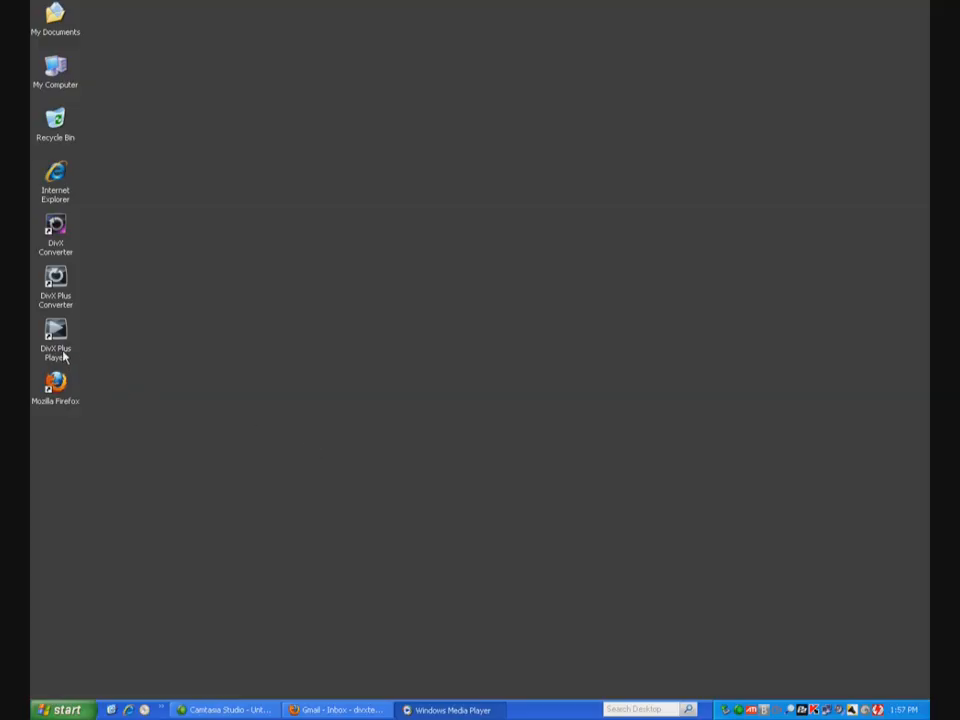
Step: Start DivX Plus Player from its desktop icon
left_click(56, 340)
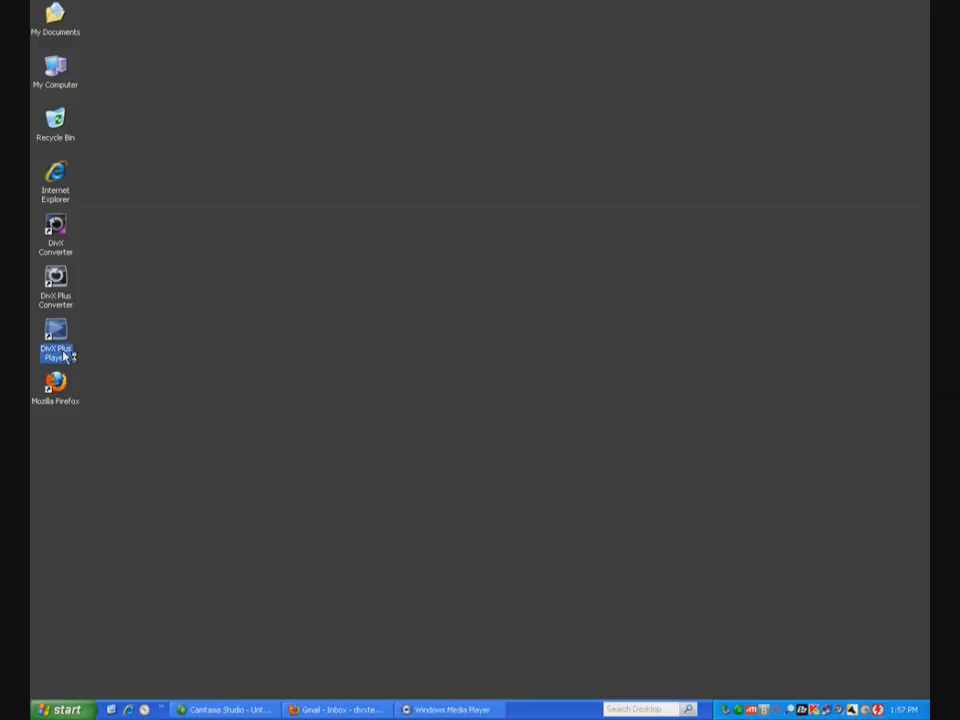
double_click(56, 338)
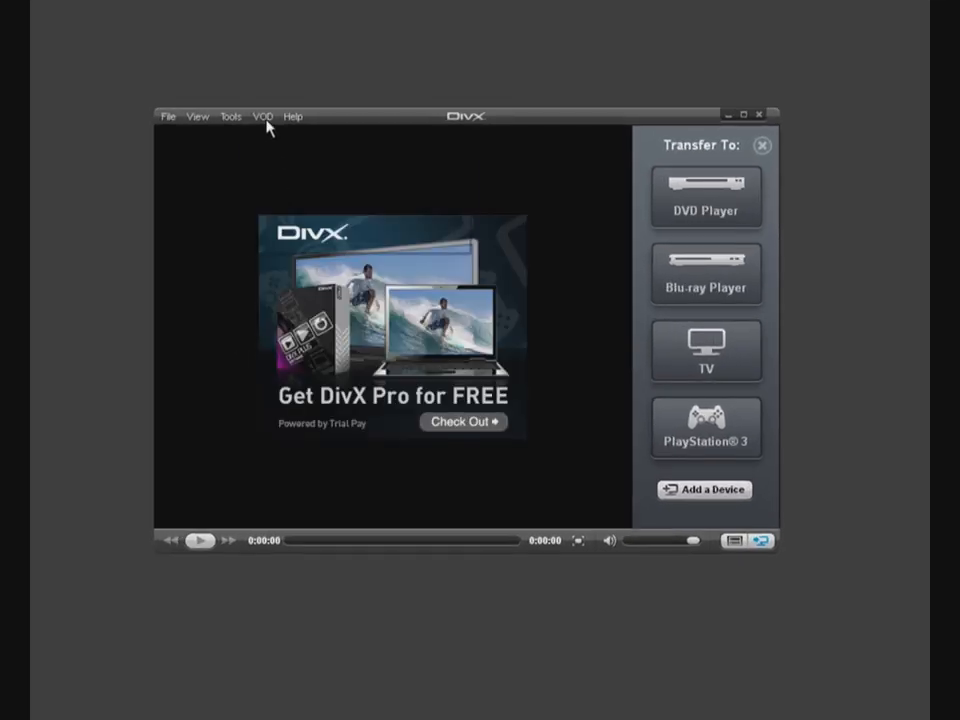
Step: Create a new DivX account from the VOD login, accepting the terms and privacy policy
left_click(262, 116)
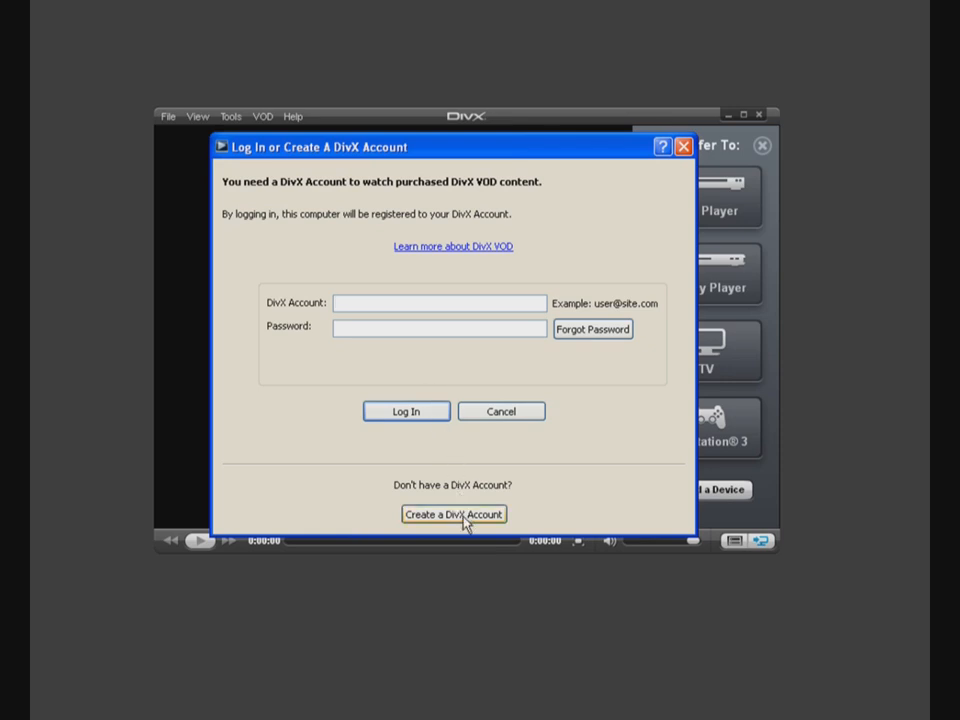
left_click(452, 514)
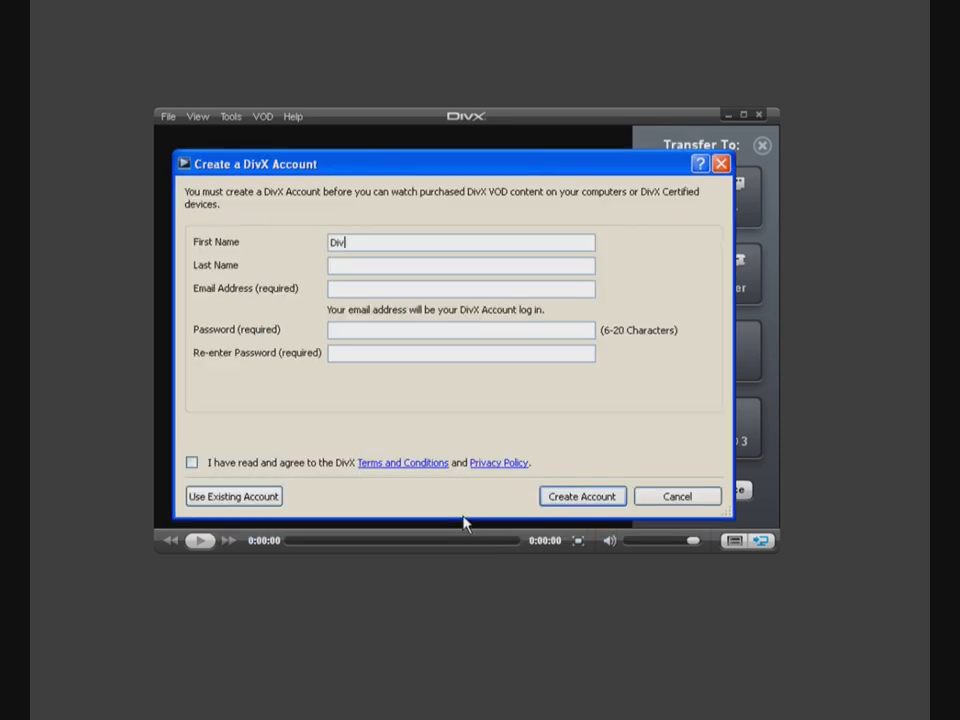
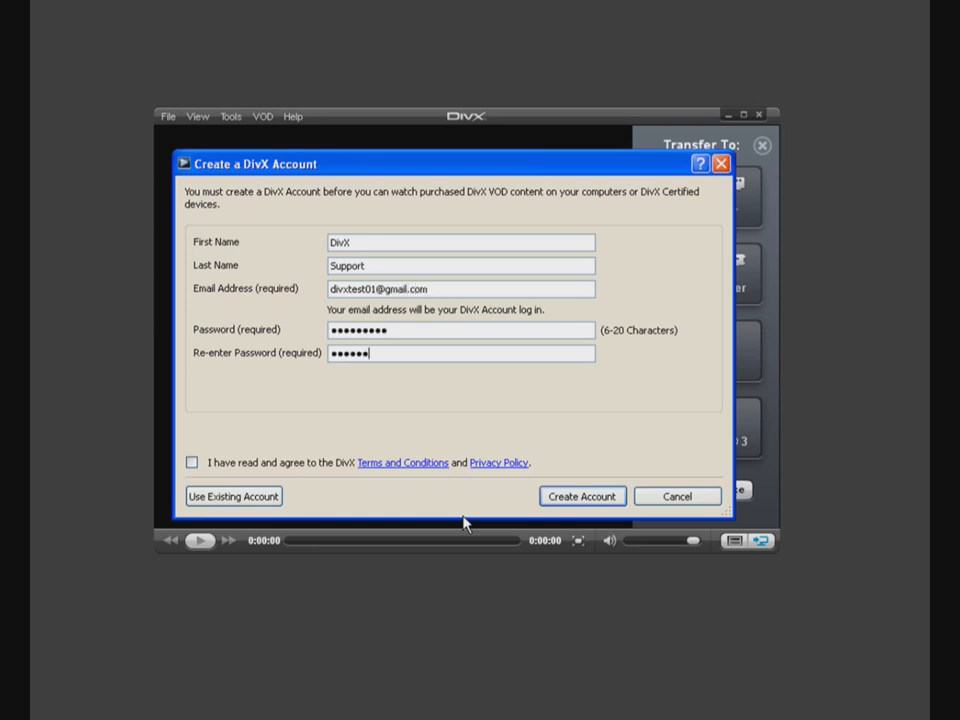
left_click(192, 462)
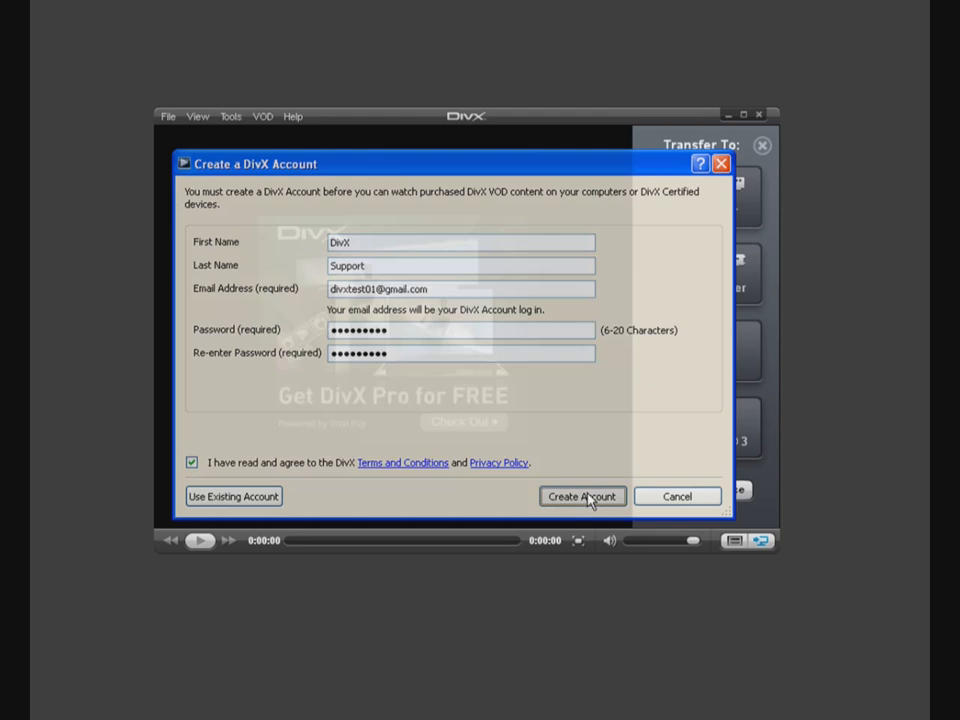
left_click(582, 496)
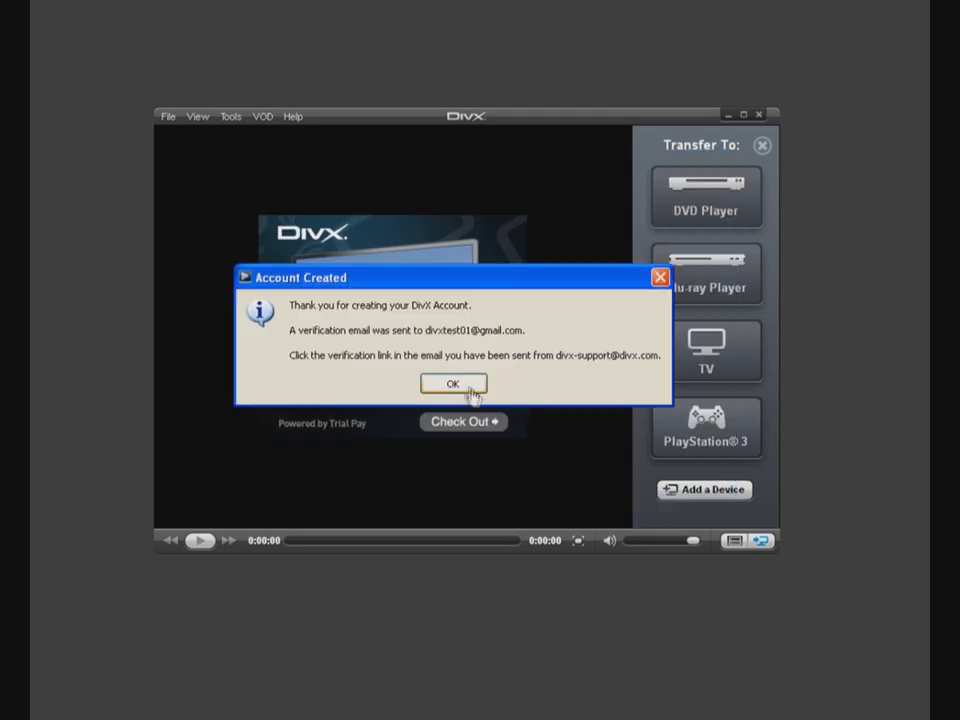
left_click(452, 384)
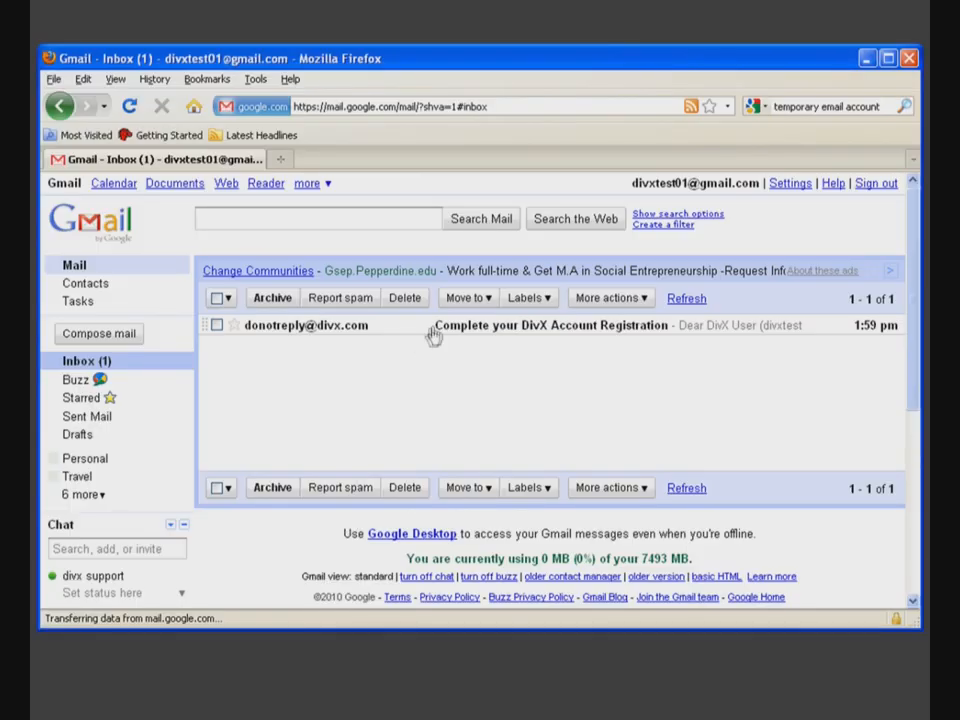
Step: Verify the new account through the link in the Gmail registration email
left_click(550, 324)
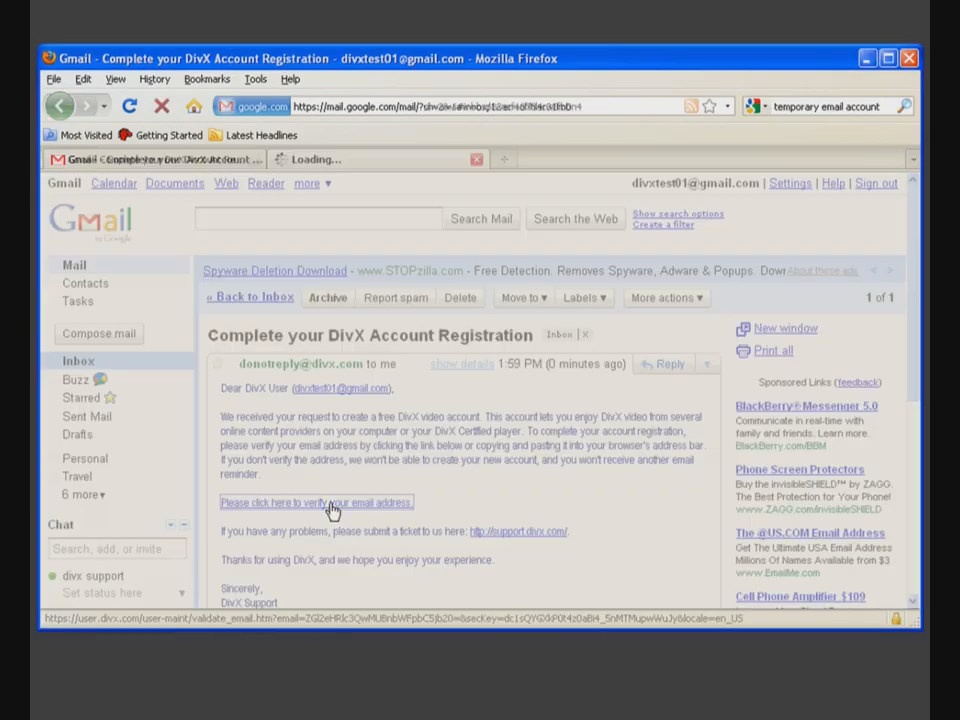
left_click(316, 502)
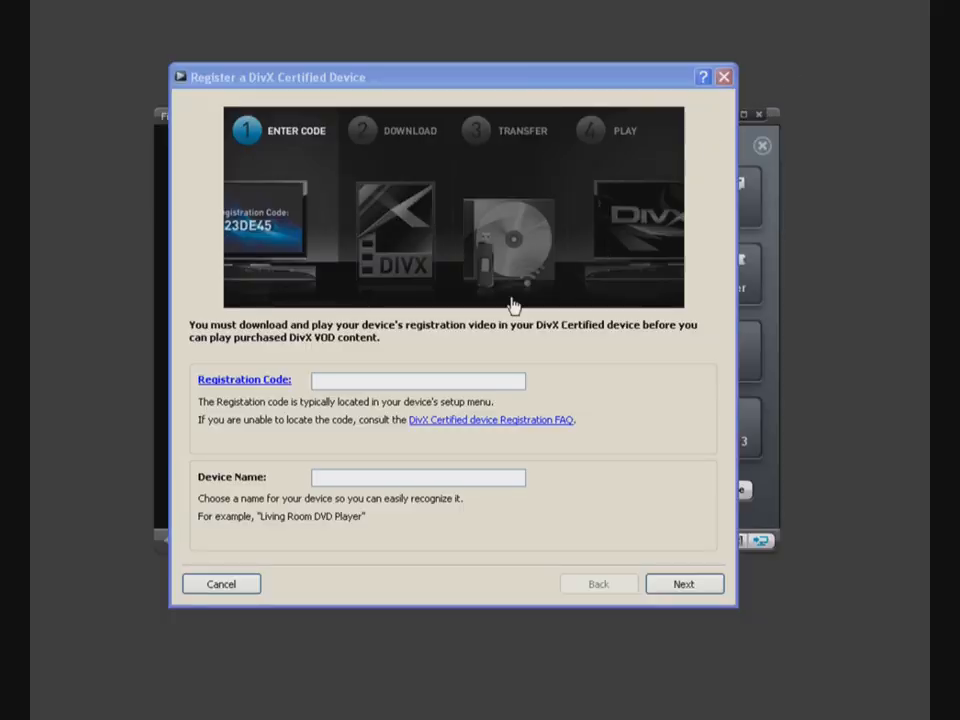
left_click(416, 380)
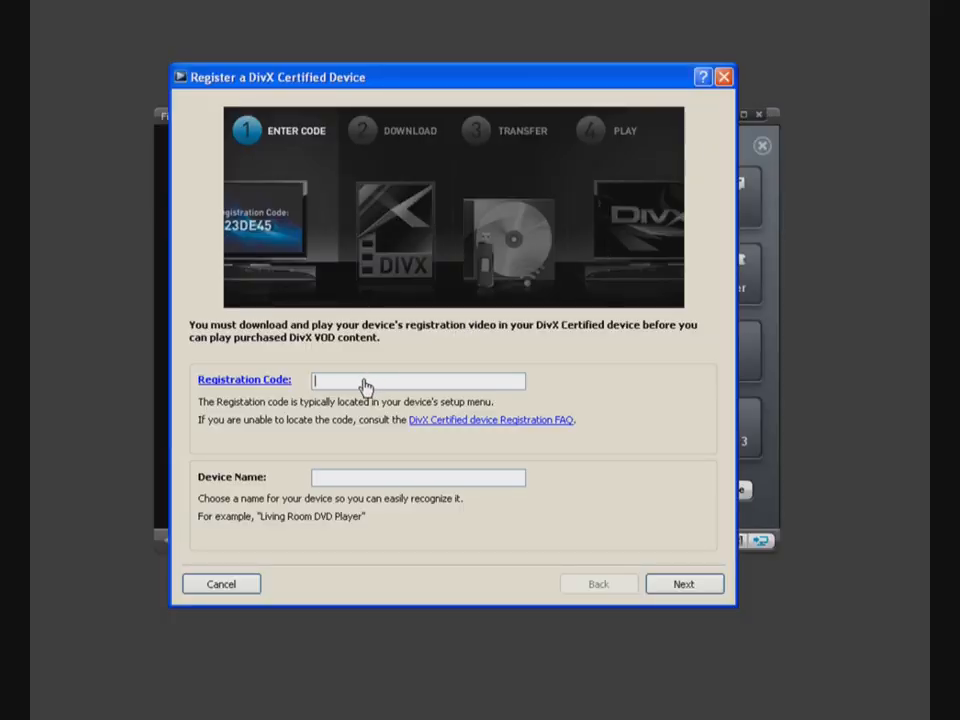
type("4")
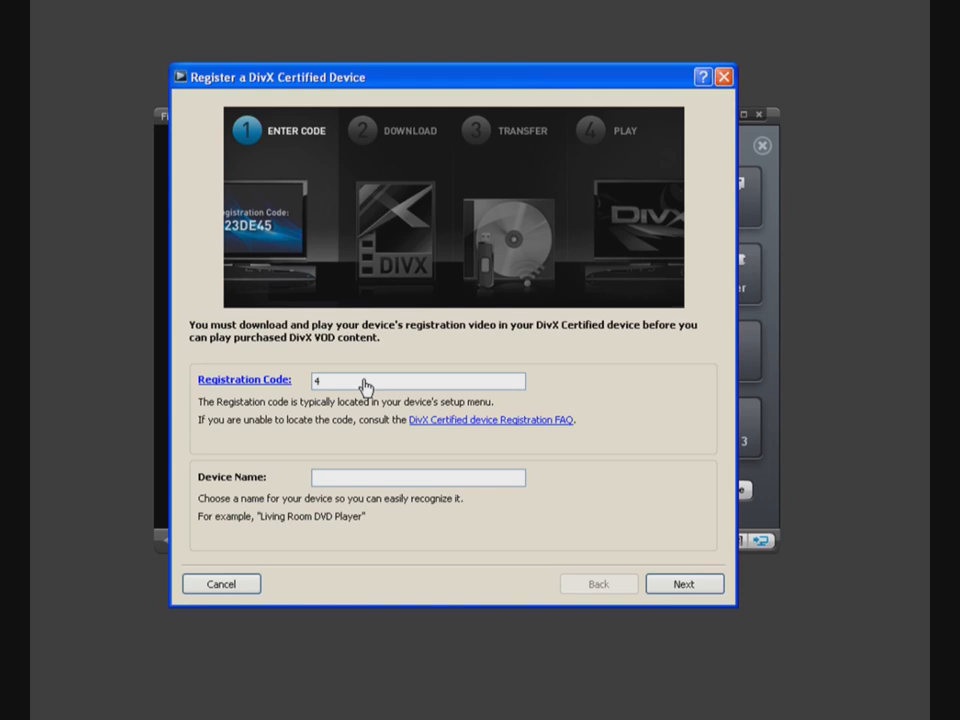
type("NH")
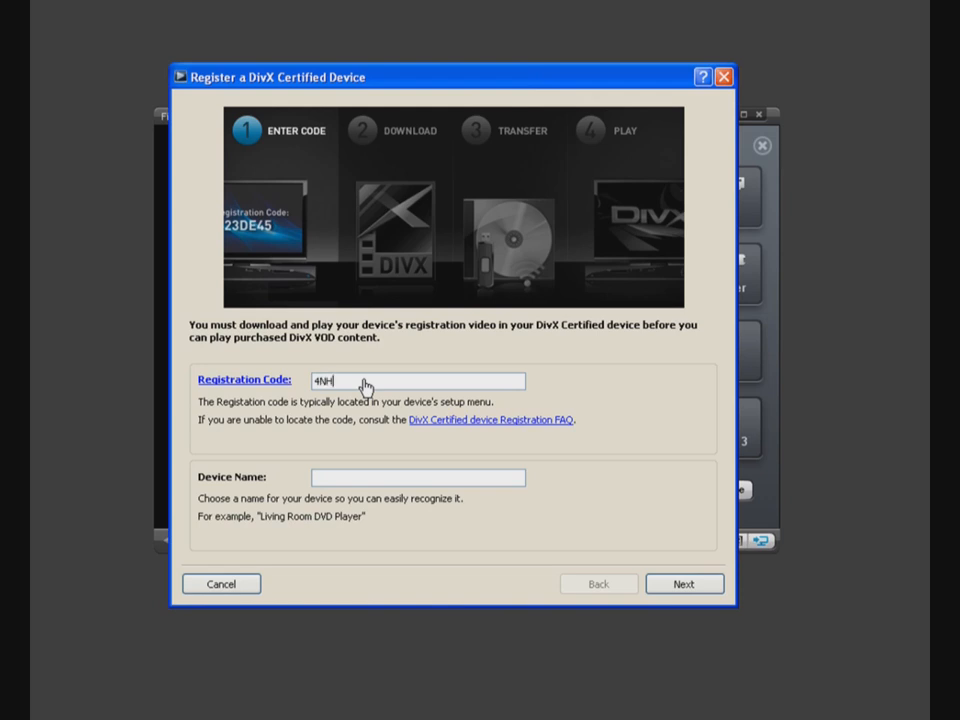
type("HGC")
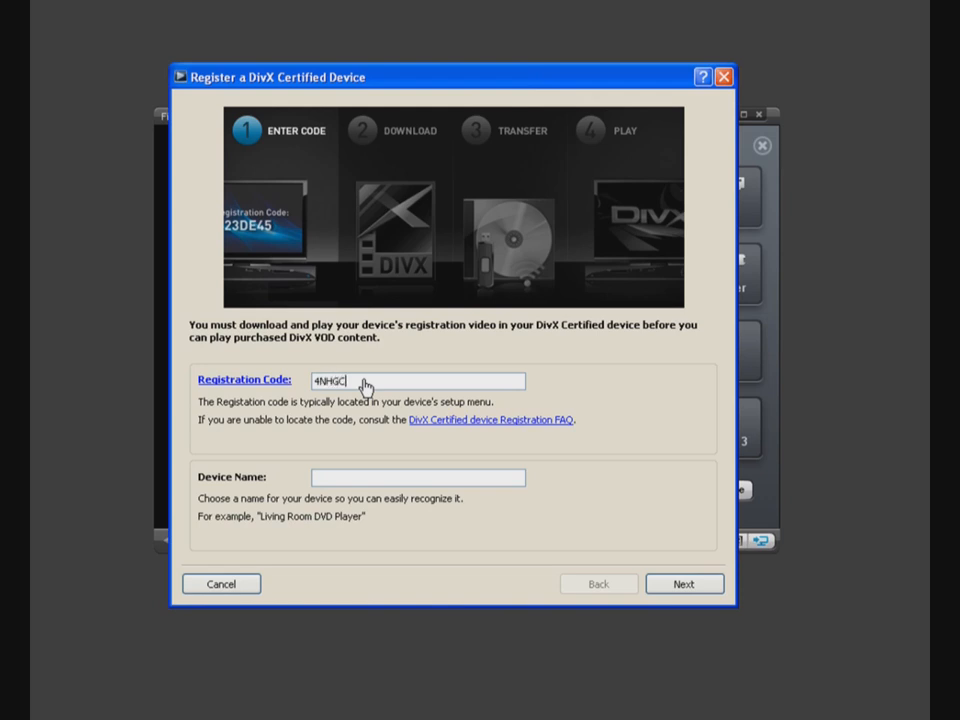
type("IT")
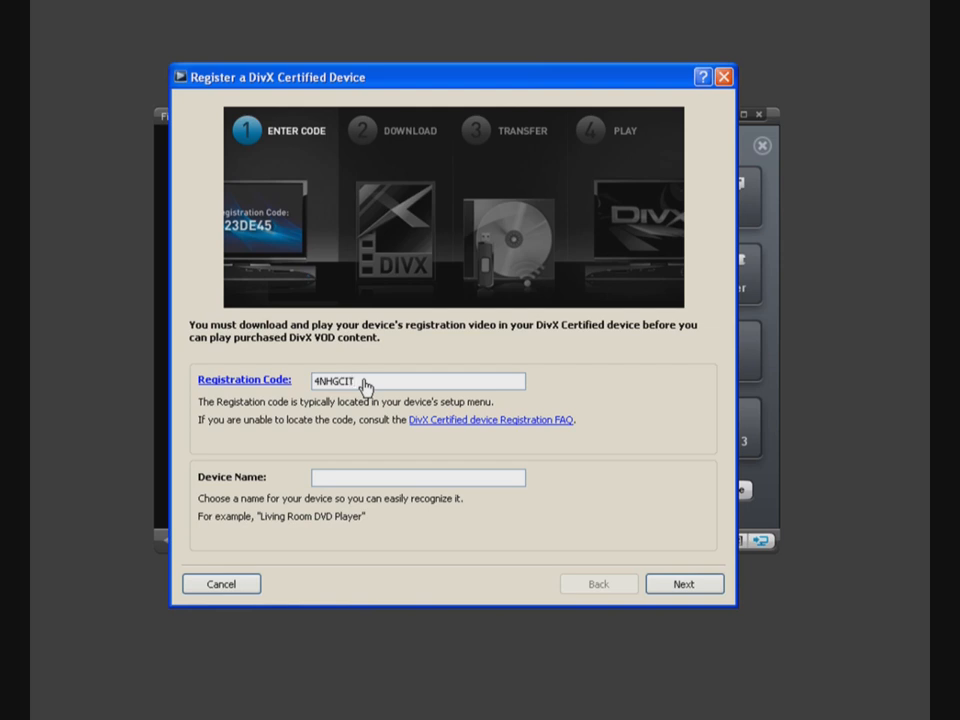
type("WZQ")
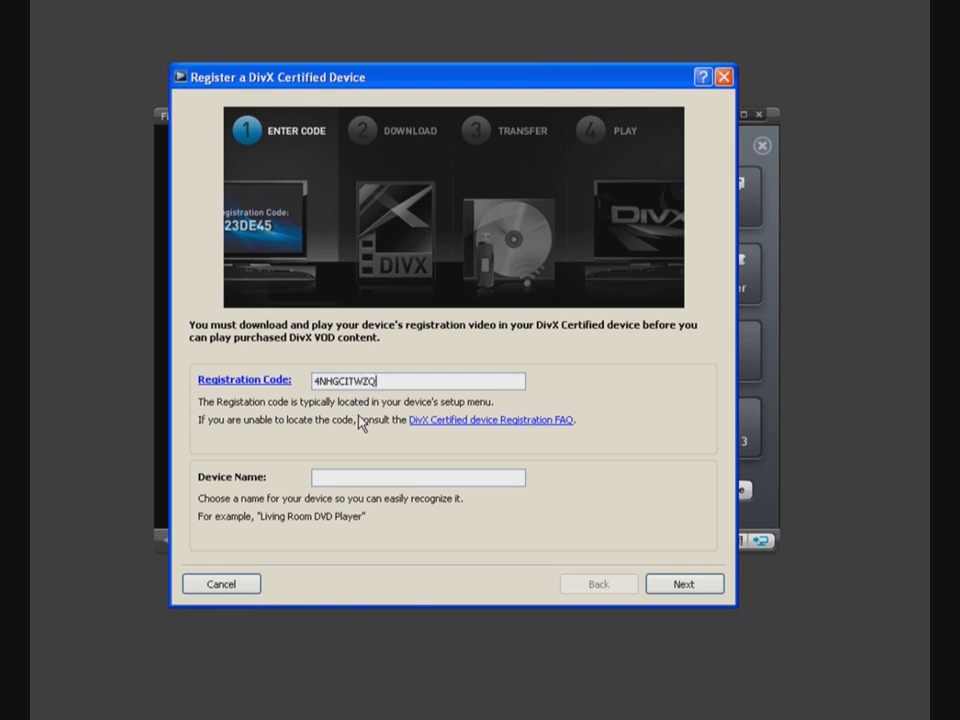
Step: Name the device 'Living Room DVD Player'
left_click(420, 476)
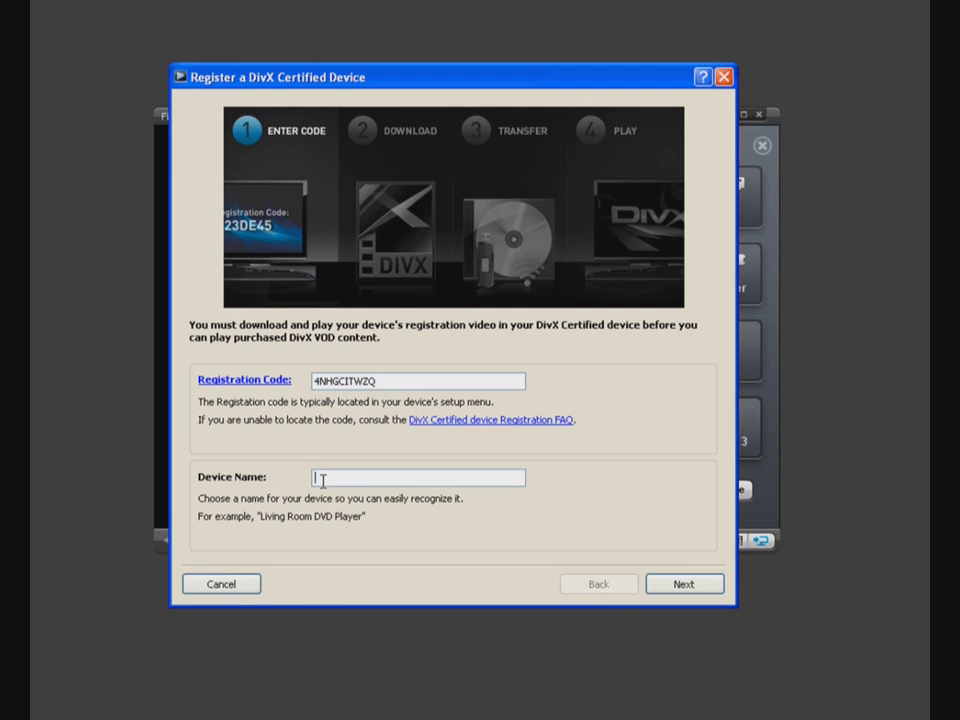
type("L")
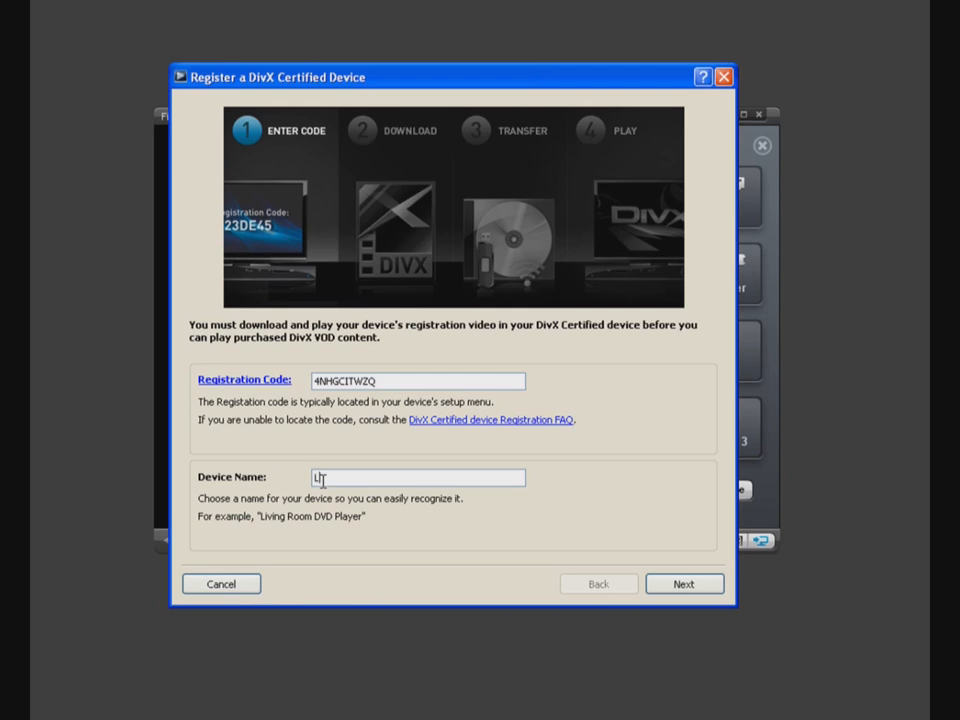
type("Living Room DVD Player")
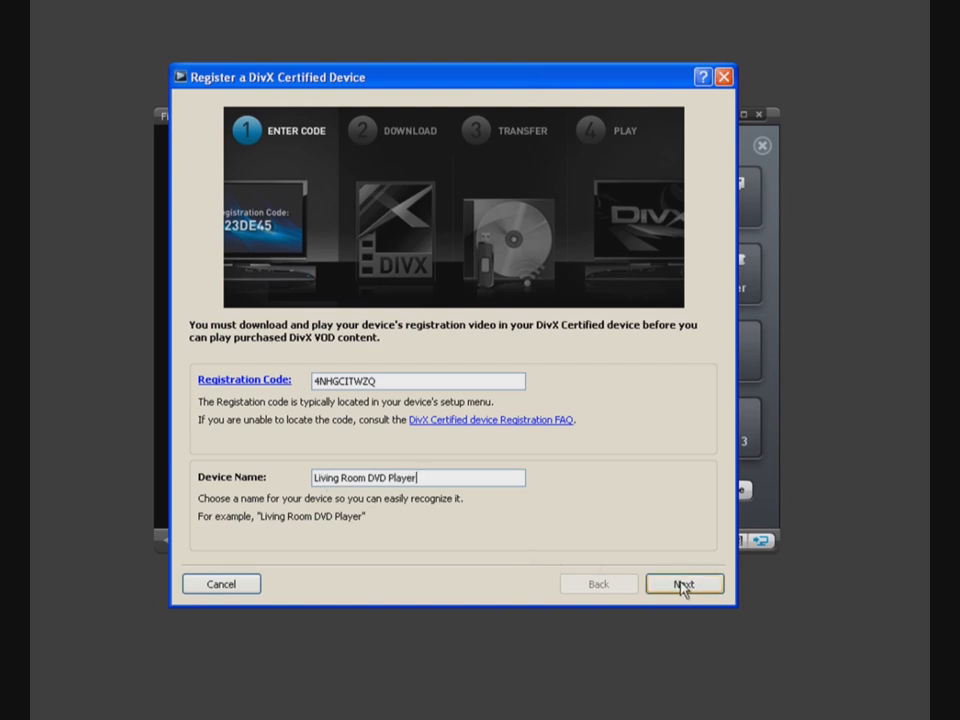
Step: Submit the code and name, download the registration video to the Desktop, and continue to Transfer
left_click(684, 584)
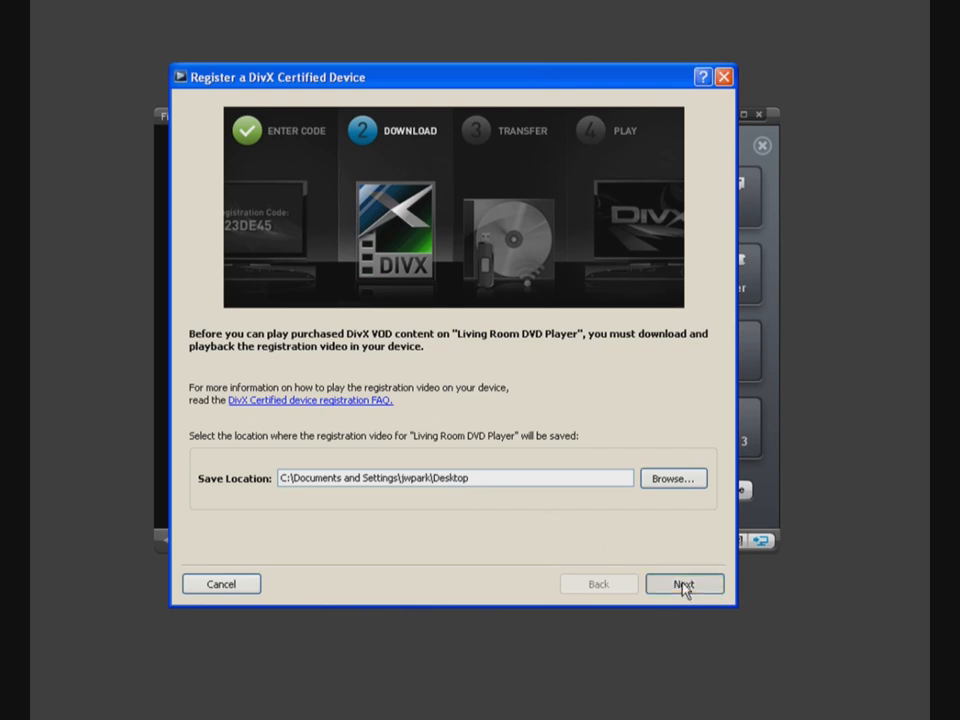
left_click(684, 584)
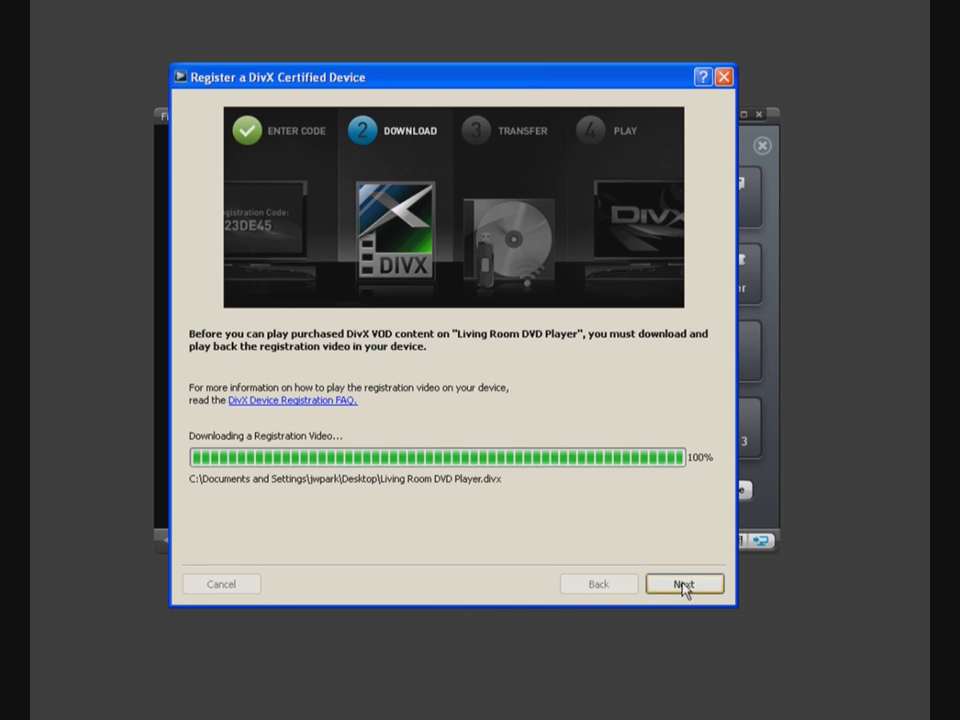
left_click(684, 584)
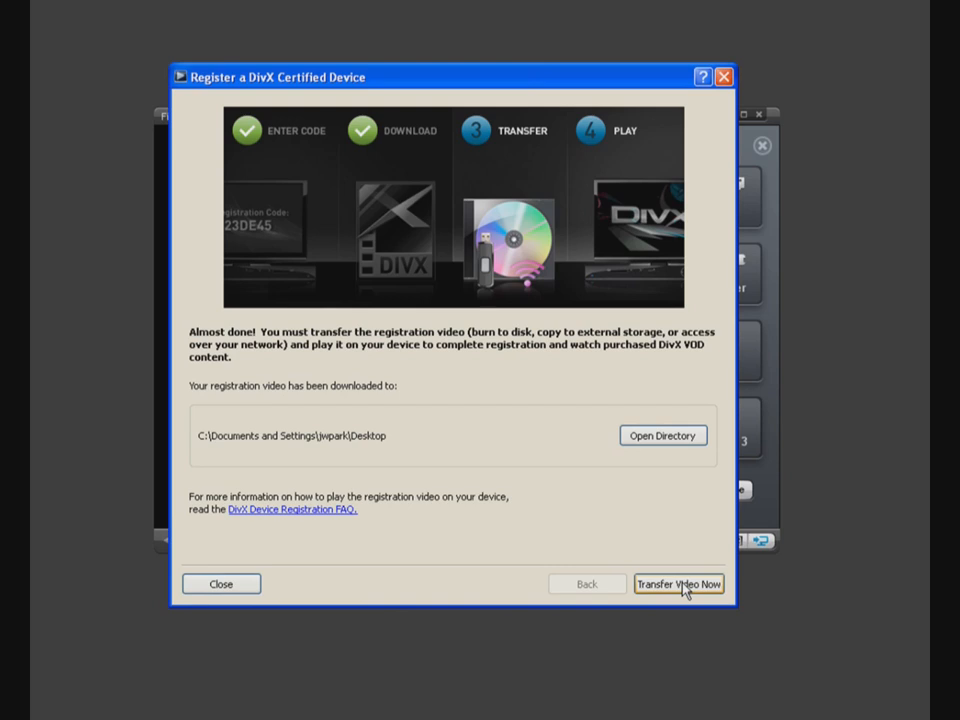
mouse_move(564, 452)
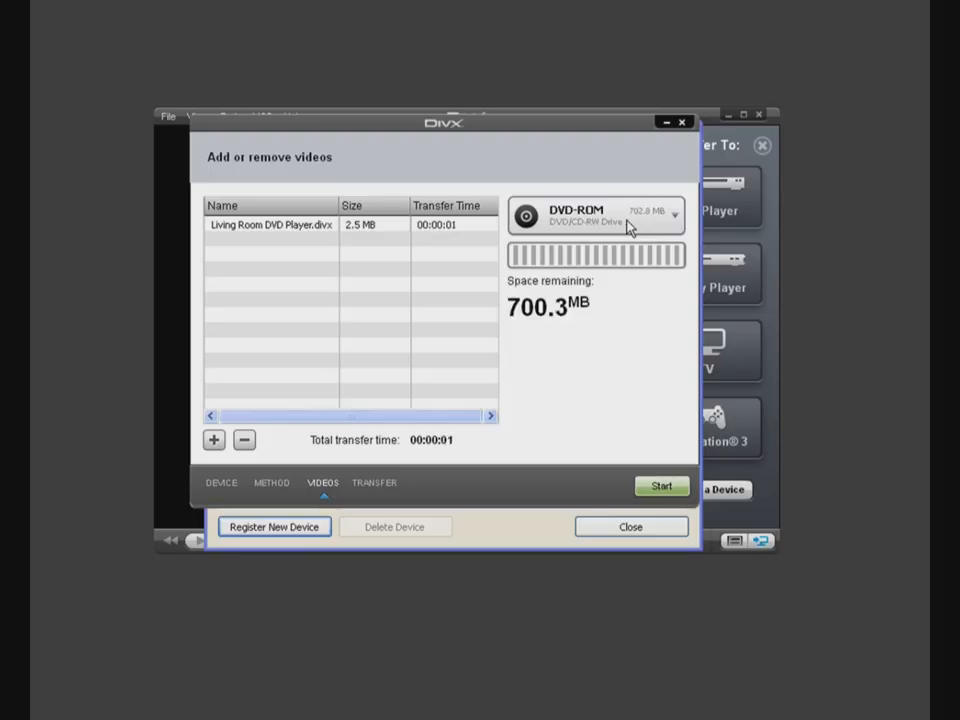
mouse_move(672, 218)
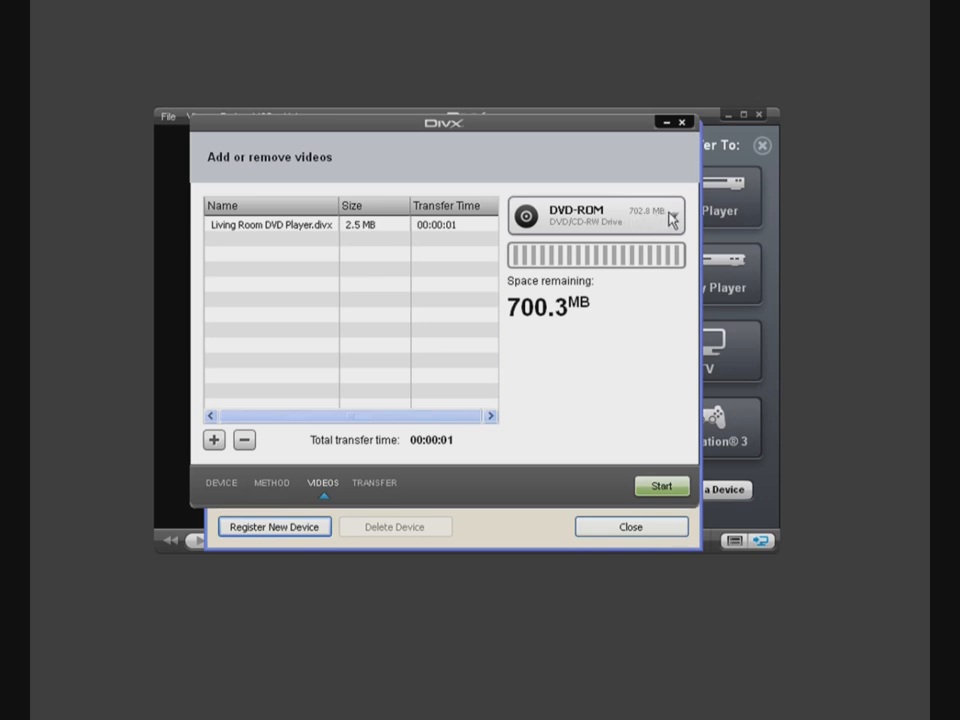
Step: Choose the DVD-ROM drive as the transfer destination for the registration video
left_click(670, 216)
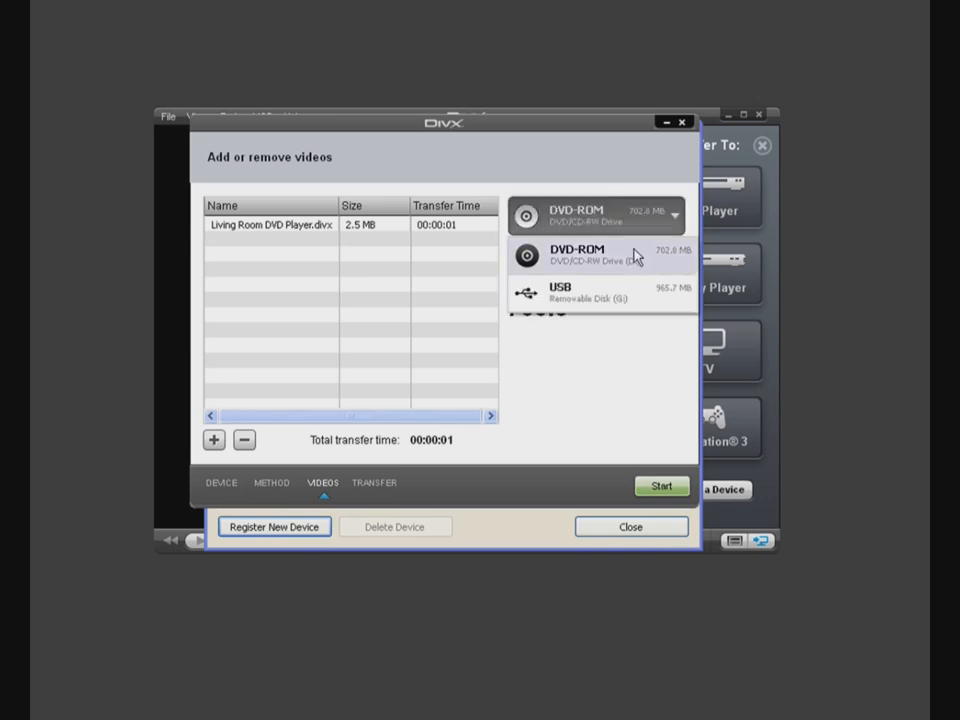
left_click(598, 256)
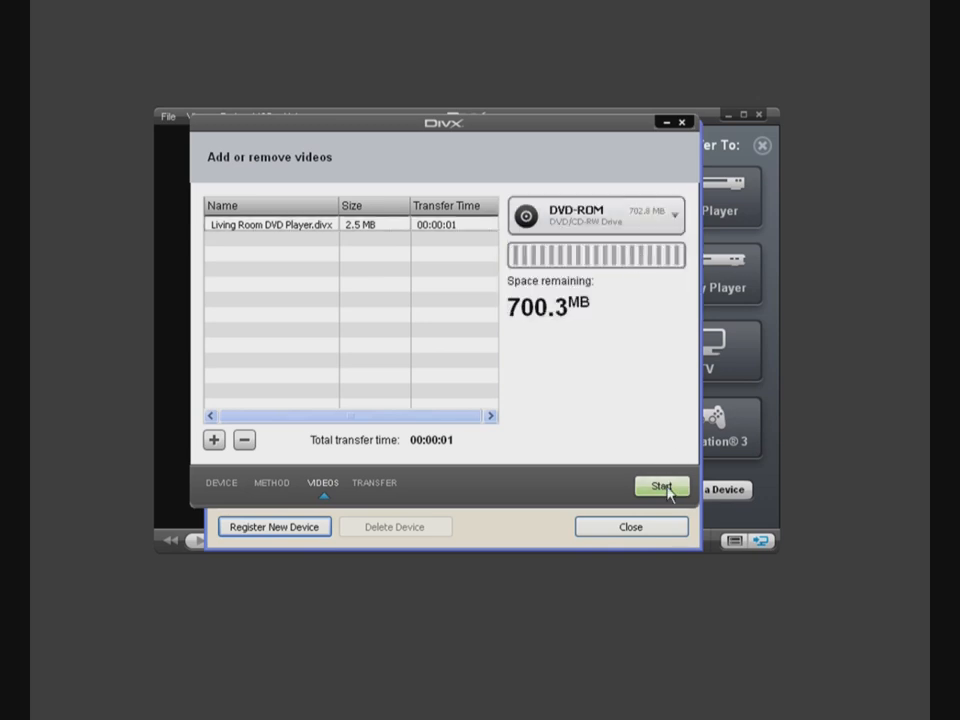
Step: Burn the registration video to disc and return to the VOD Manager listing Living Room DVD Player
left_click(662, 488)
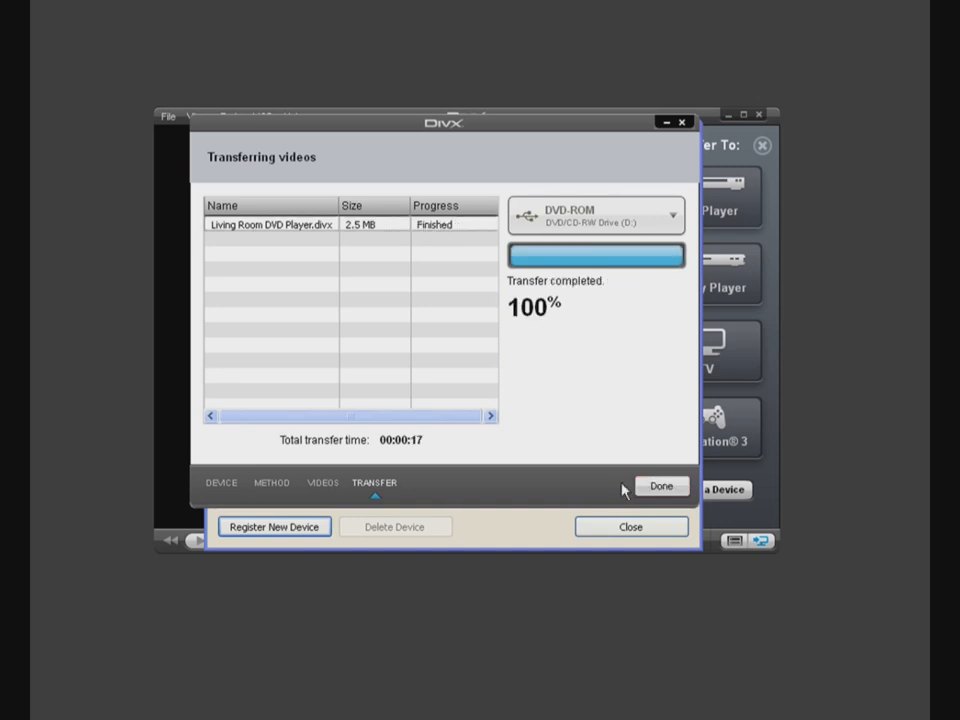
left_click(660, 486)
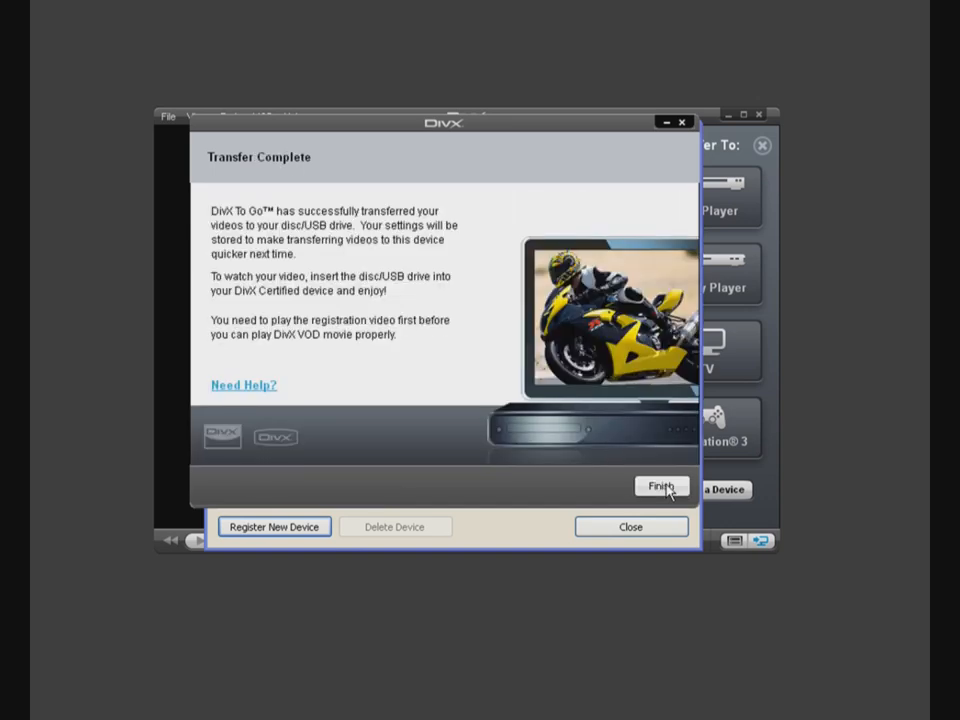
left_click(660, 486)
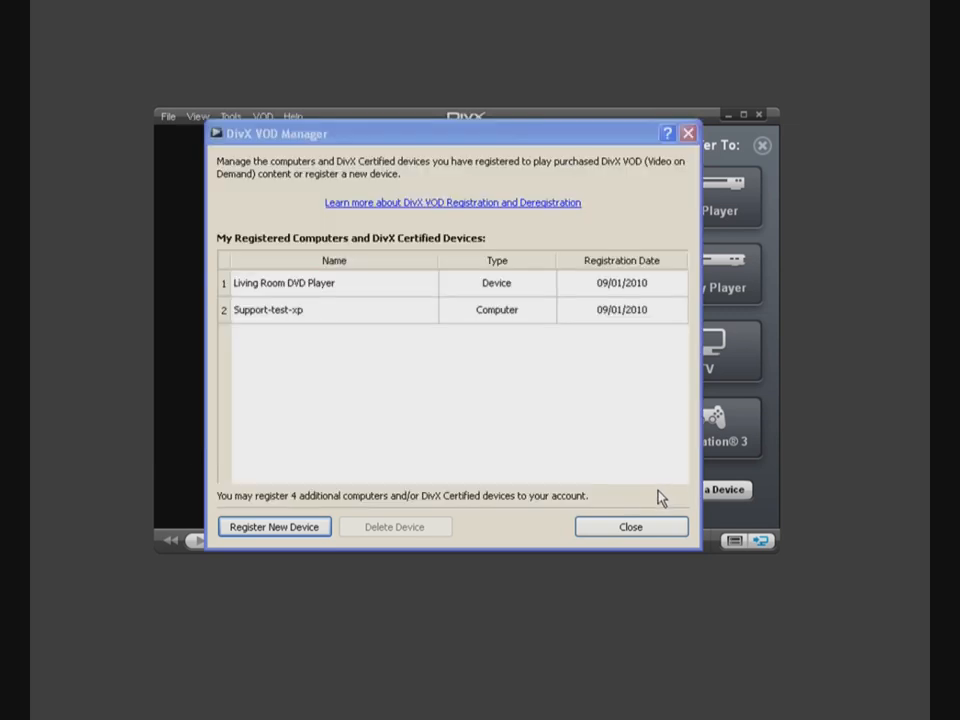